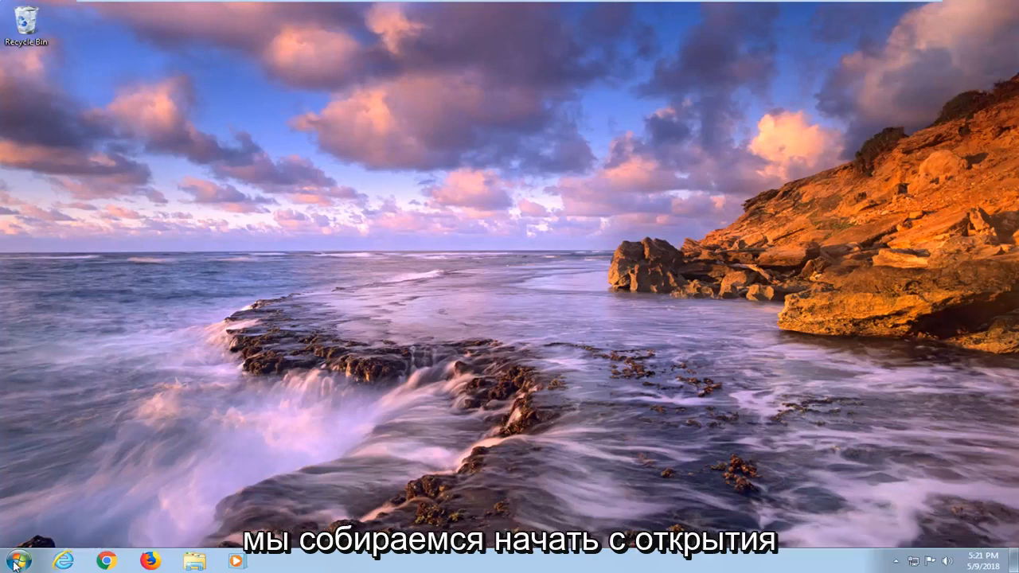
Search the Start menu for msconfig and run it as administrator
click(11, 560)
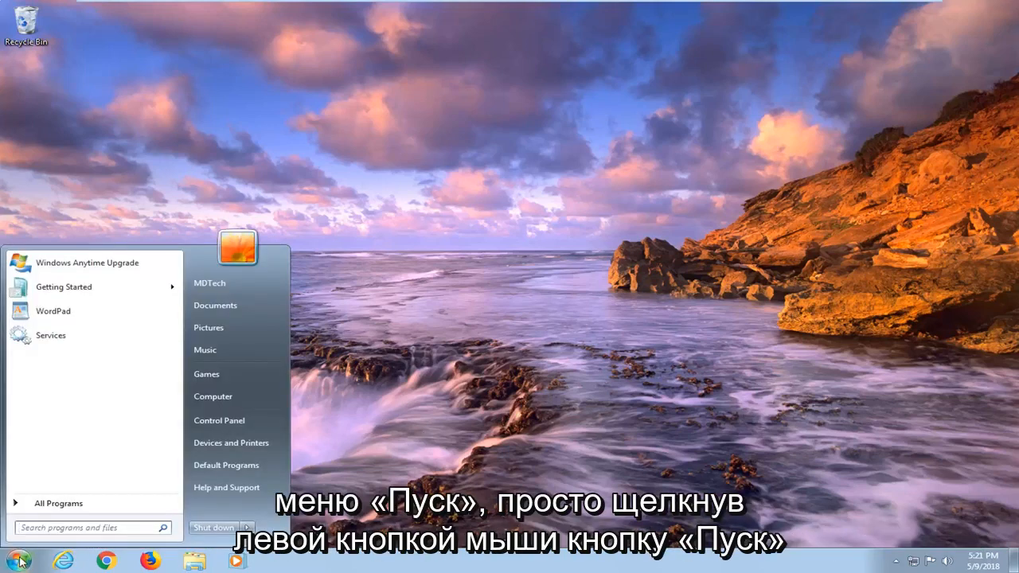
text(msconfig)
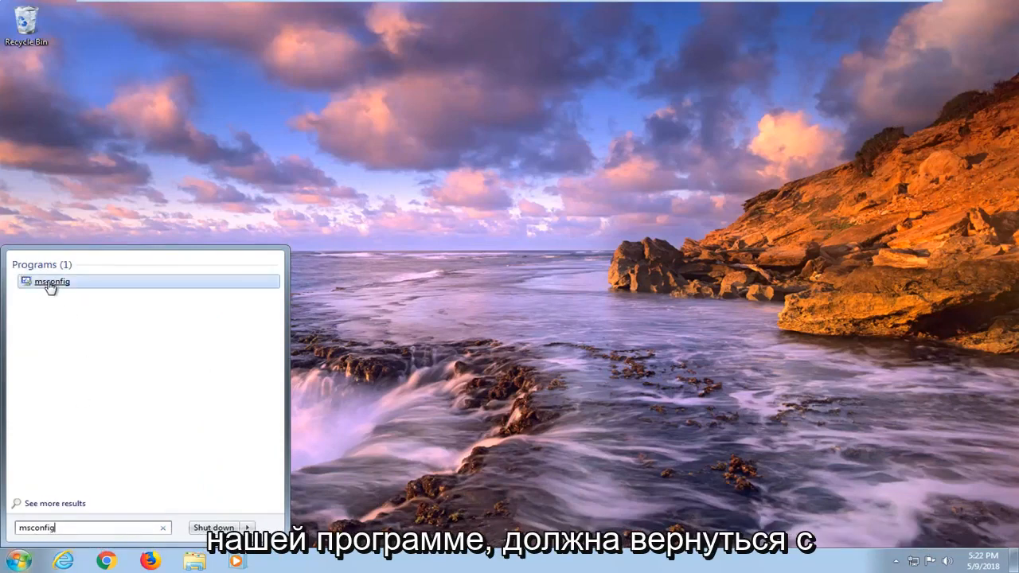
right_click(51, 281)
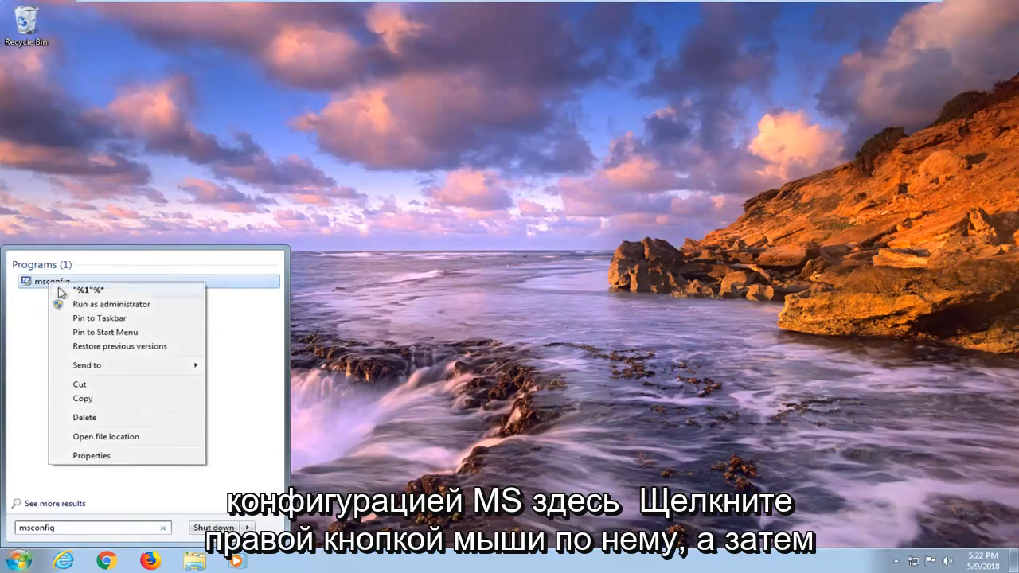
click(111, 304)
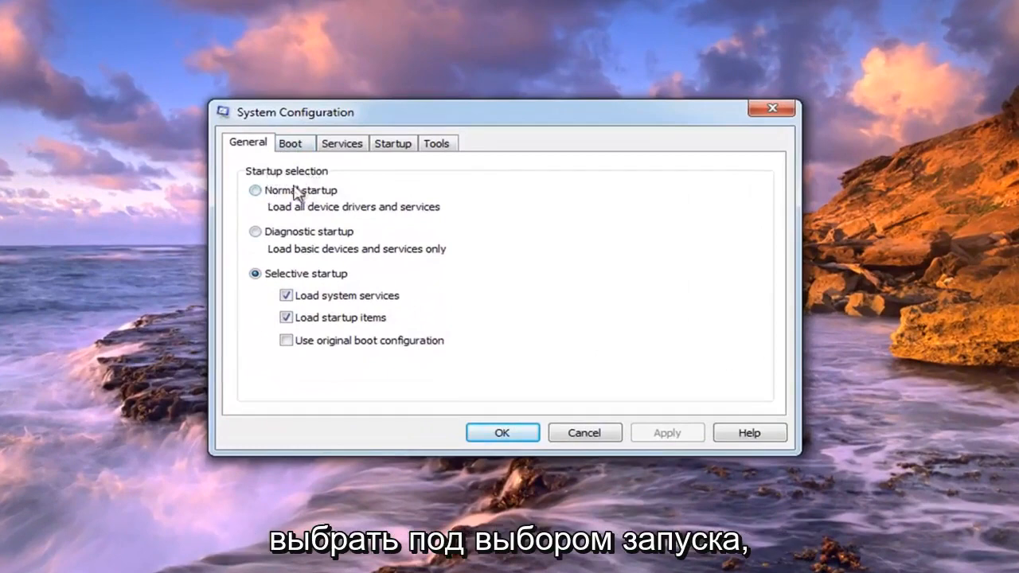
mouse_move(277, 218)
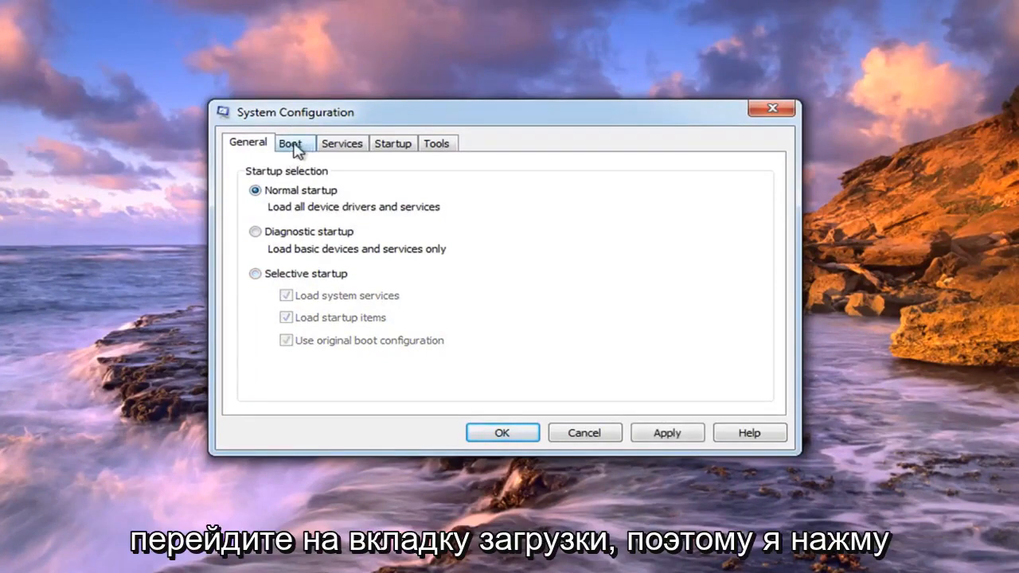
Uncheck Safe boot on the Boot tab and confirm Normal startup on the General tab
click(291, 143)
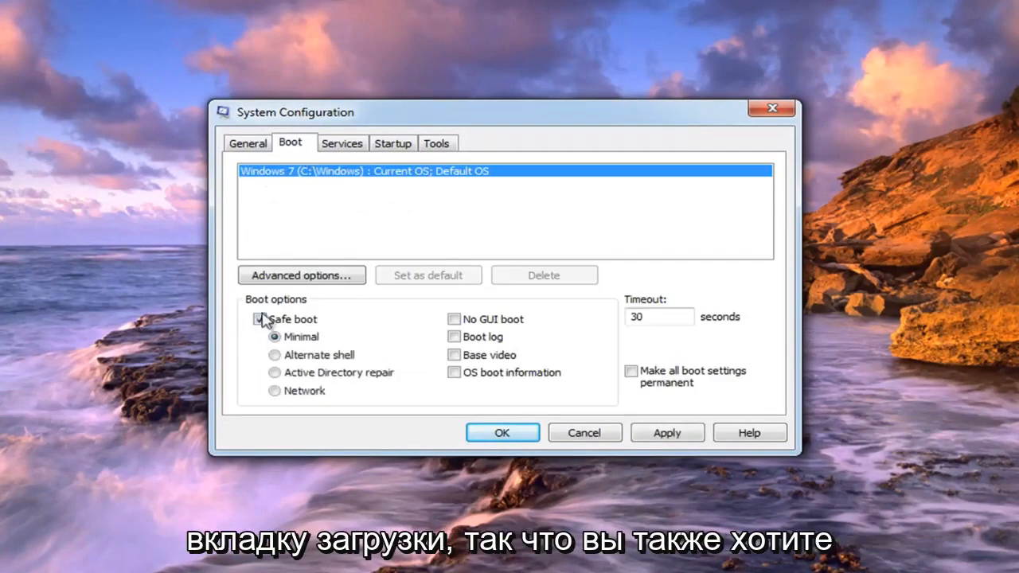
click(259, 320)
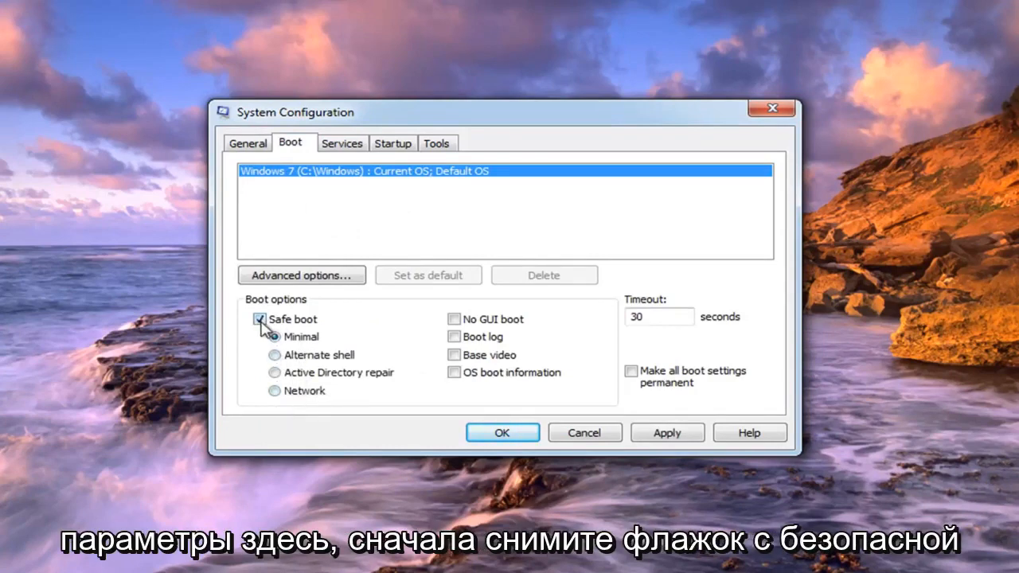
click(247, 142)
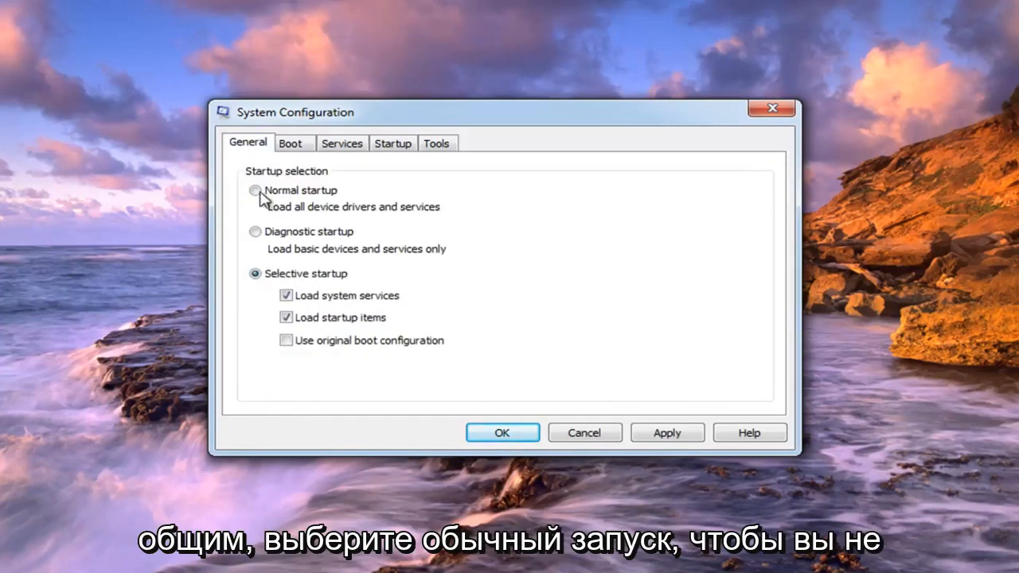
click(290, 143)
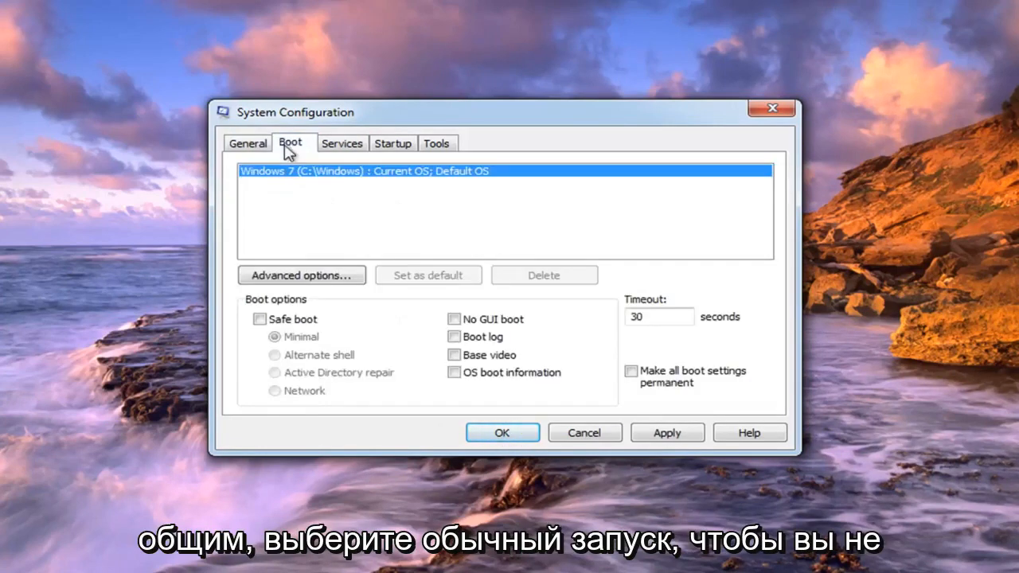
click(247, 142)
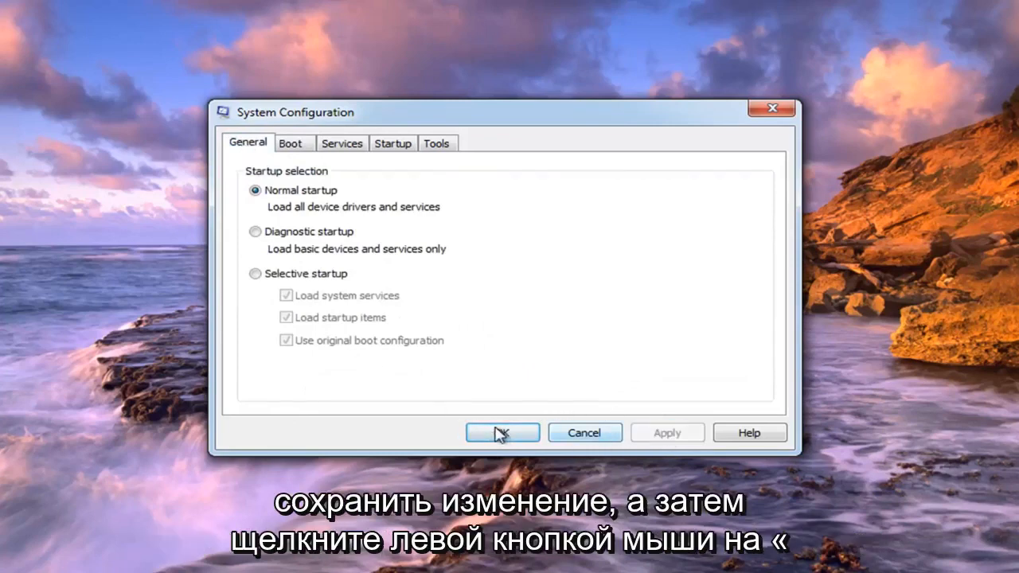
Apply the startup changes with OK and answer the restart prompt
click(501, 432)
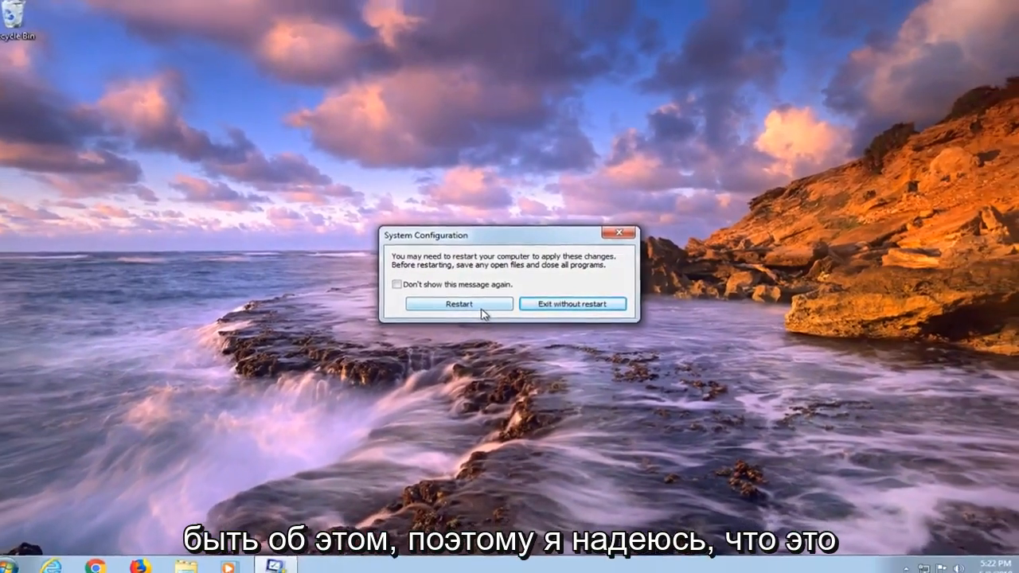
click(571, 304)
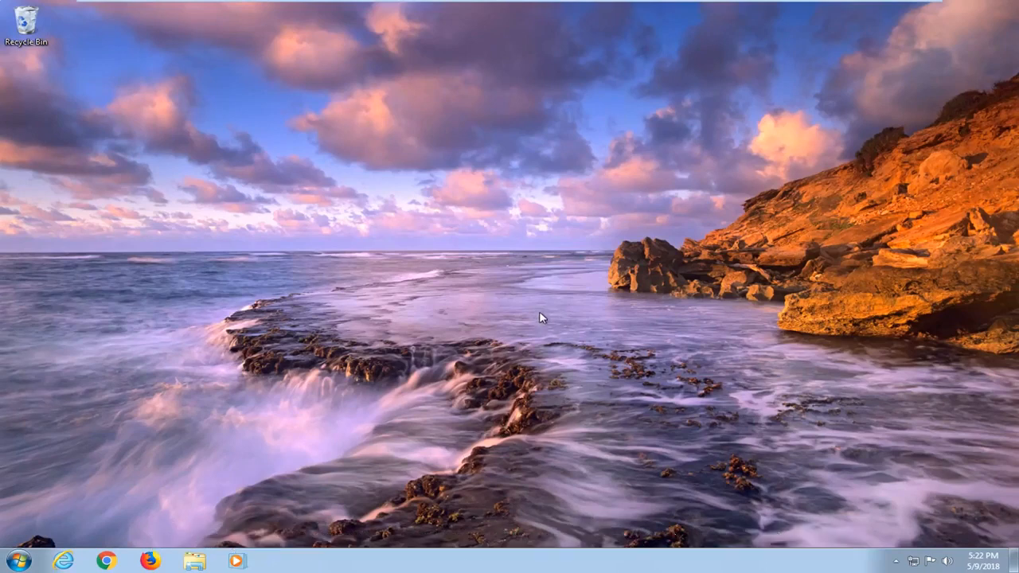
mouse_move(548, 300)
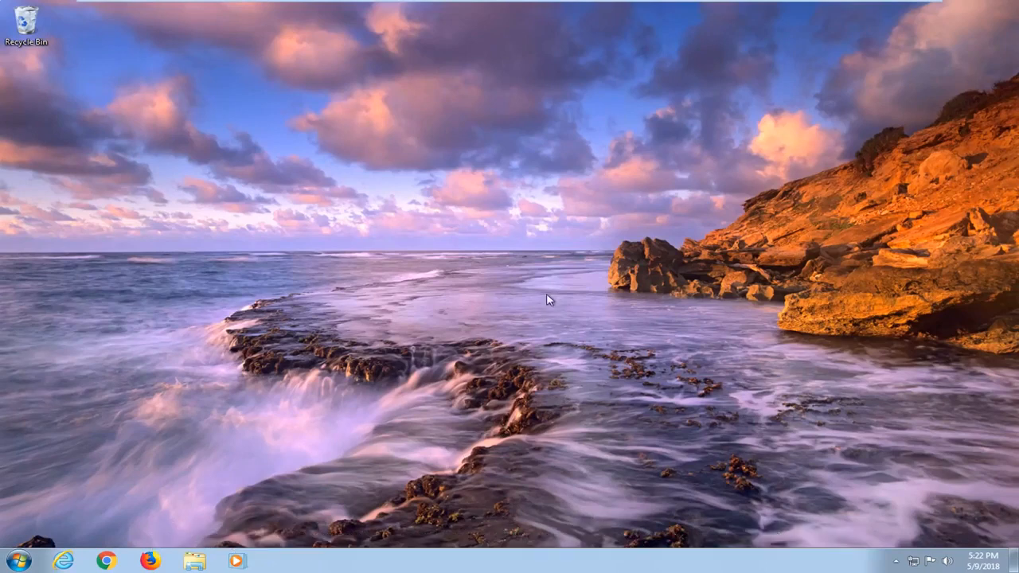